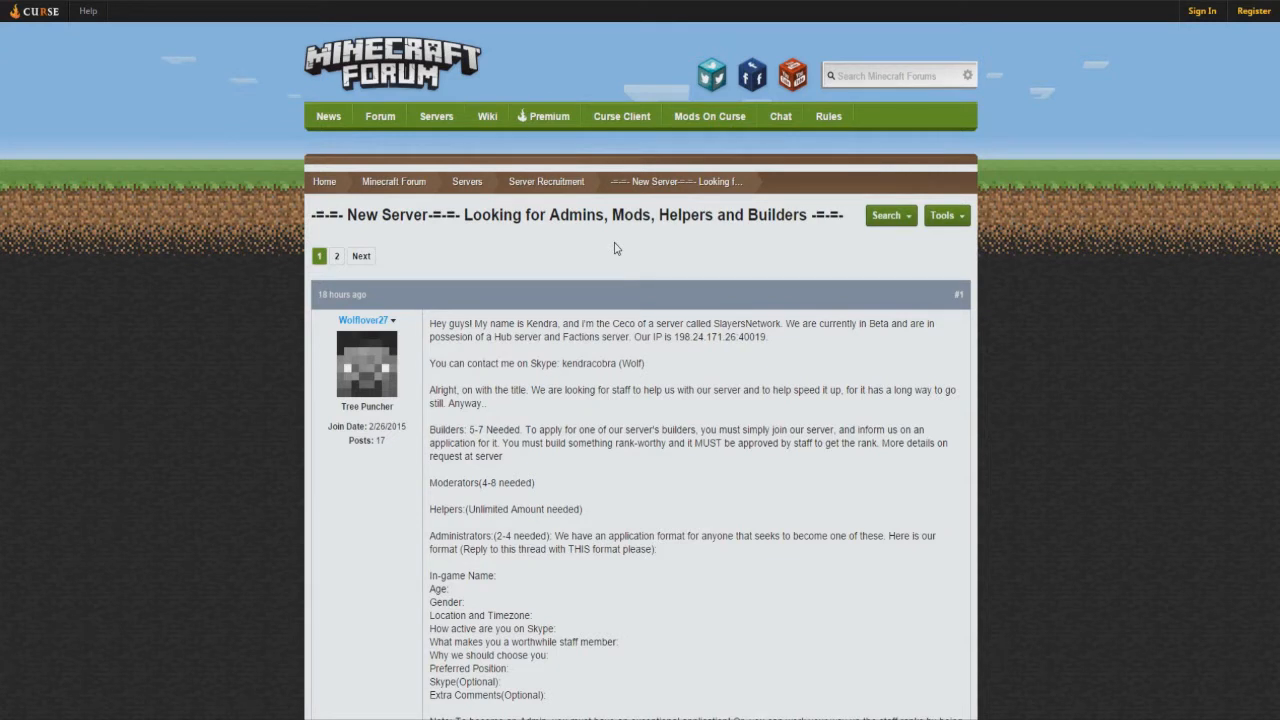
mouse_move(615, 245)
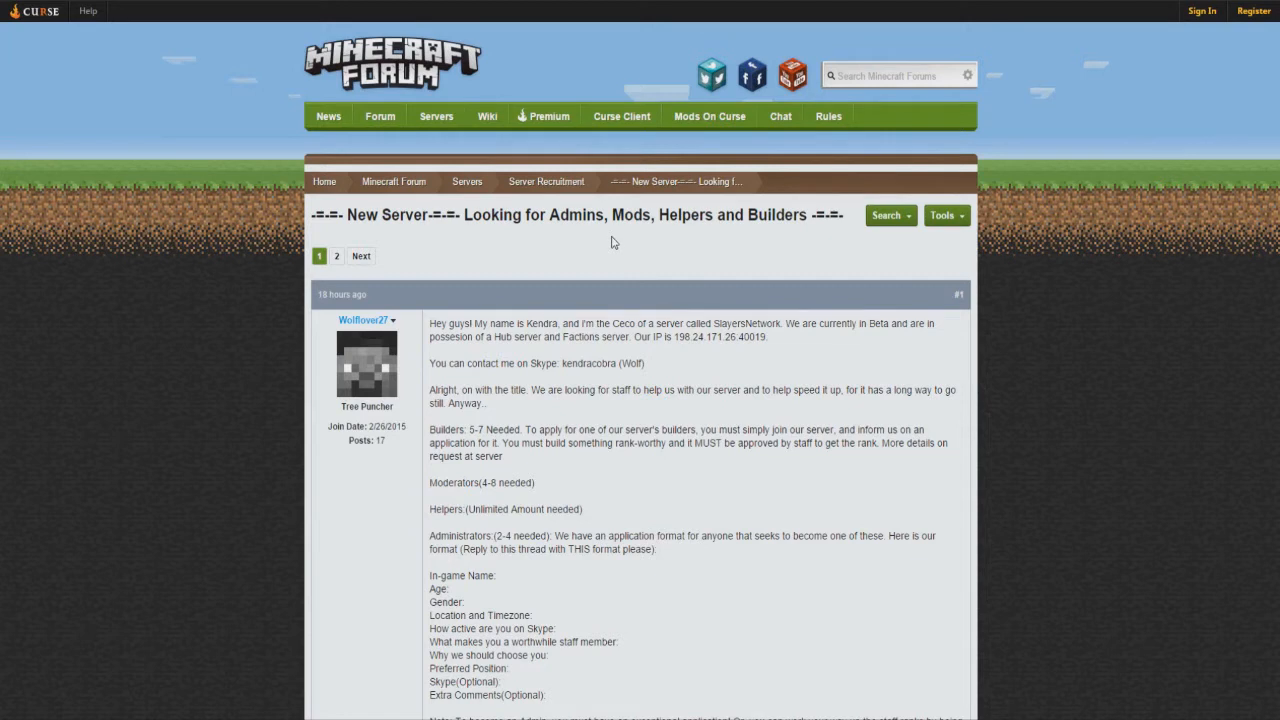
- Scroll past the opening post to reply #2's filled-in staff form and reply #3's denial
left_click_drag(673, 337, 742, 337)
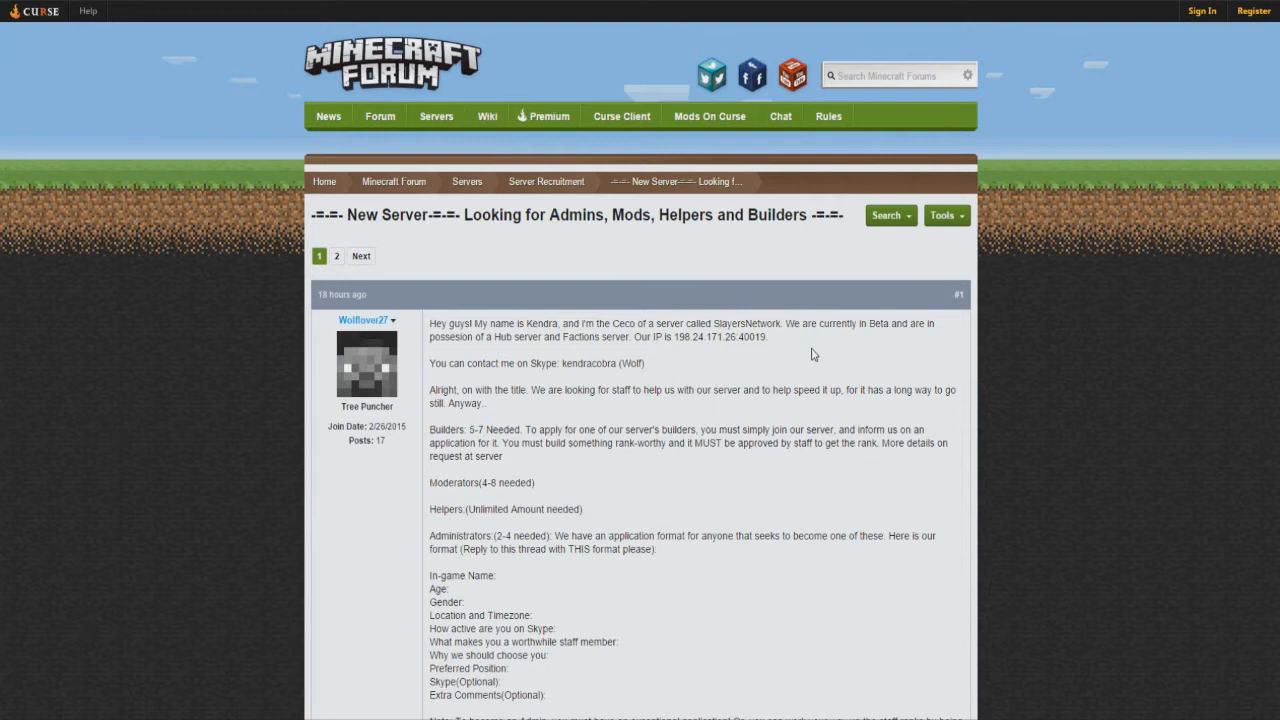
scroll("down", 3)
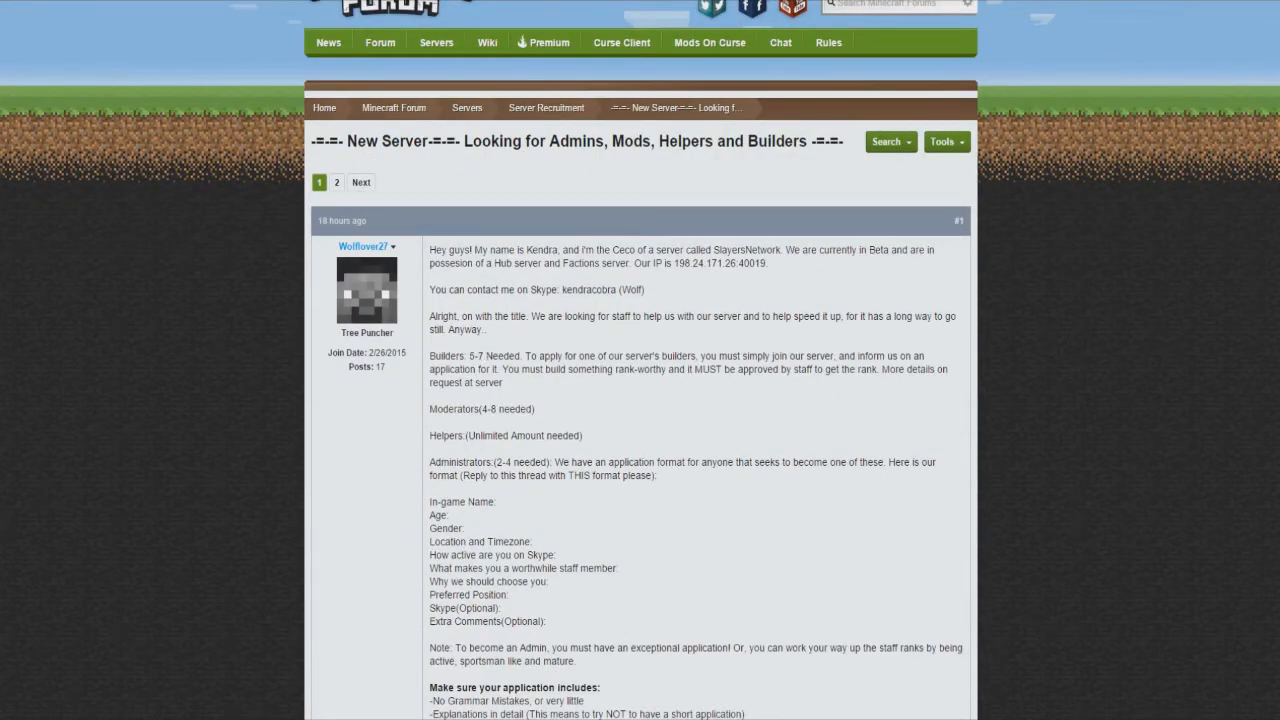
mouse_move(463, 450)
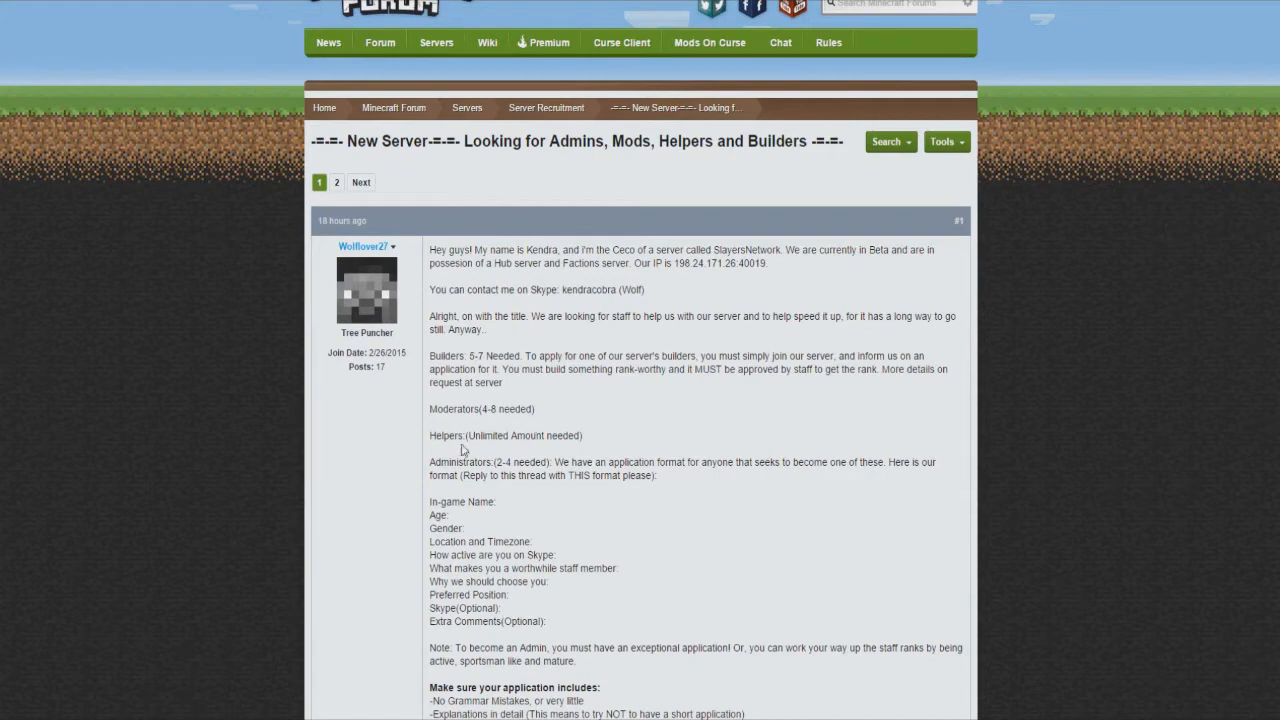
scroll("down", 3)
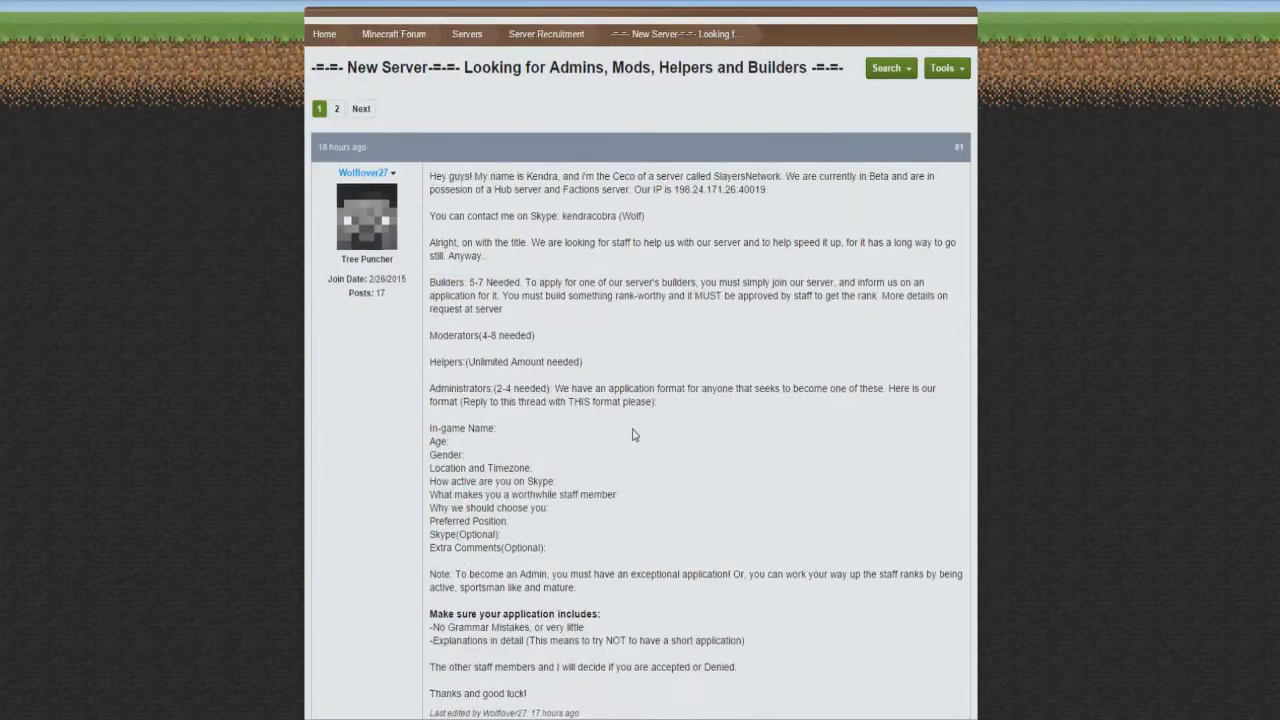
scroll("down", 3)
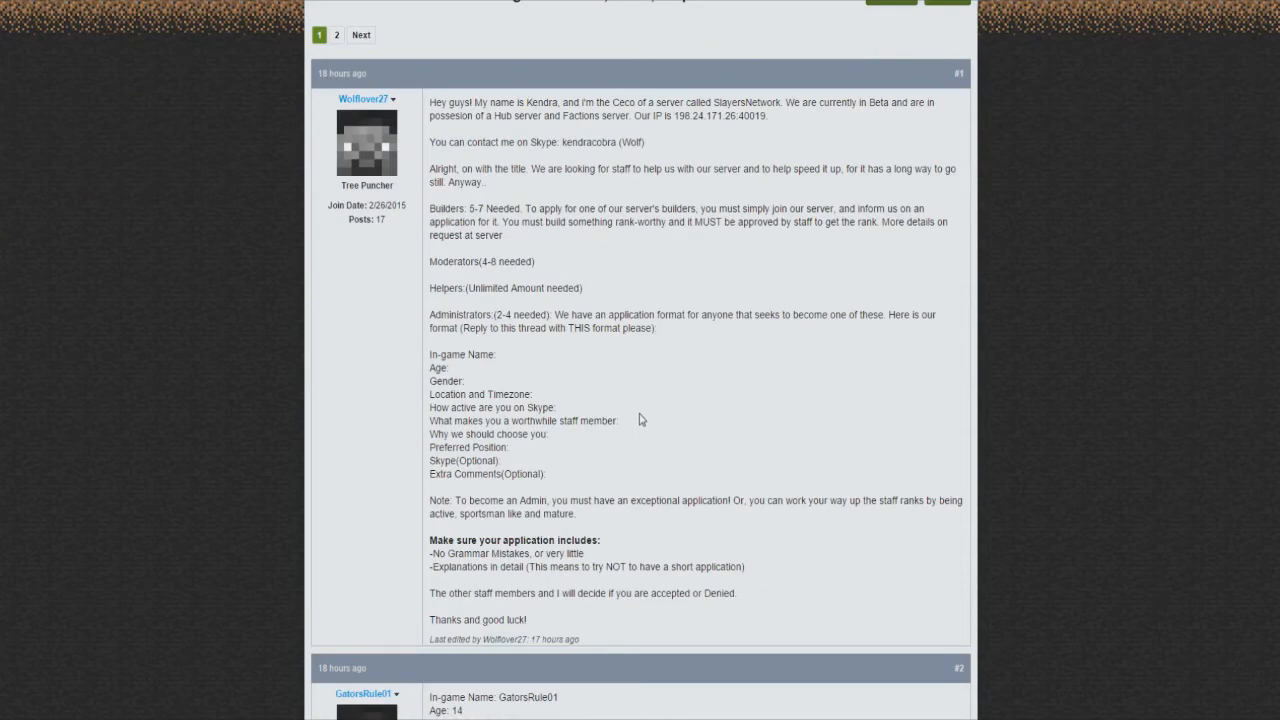
mouse_move(625, 409)
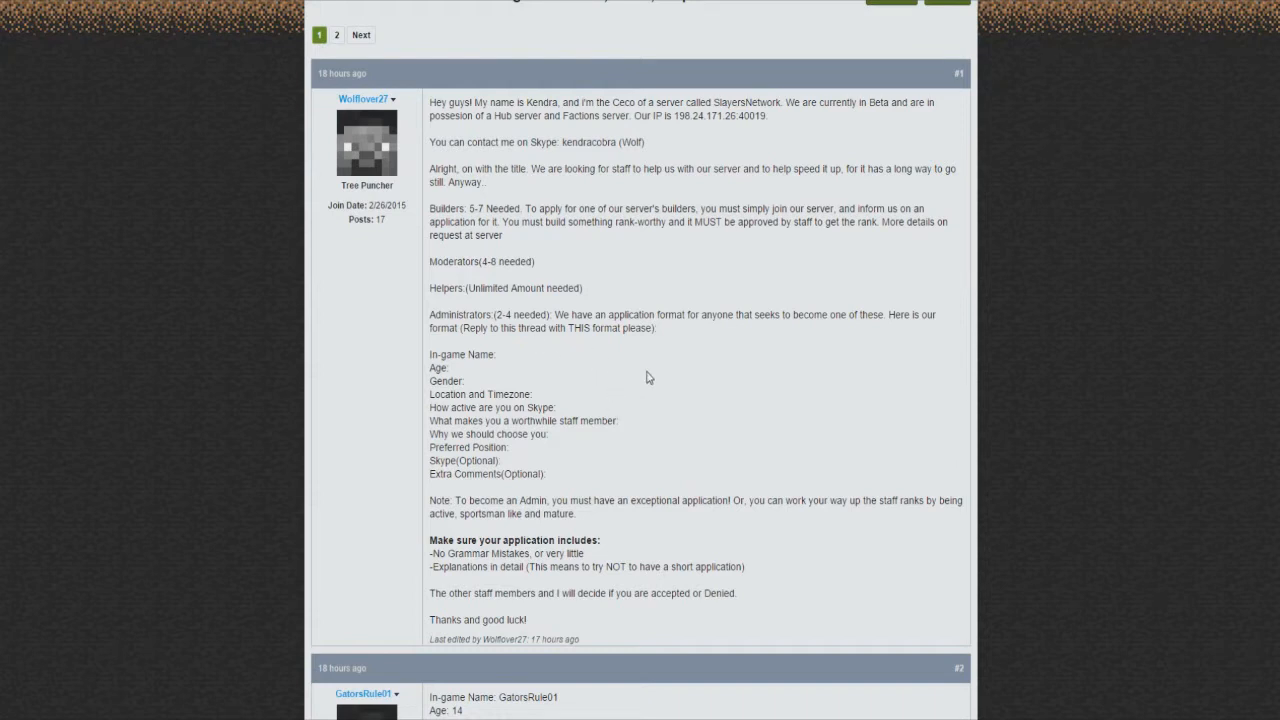
mouse_move(646, 354)
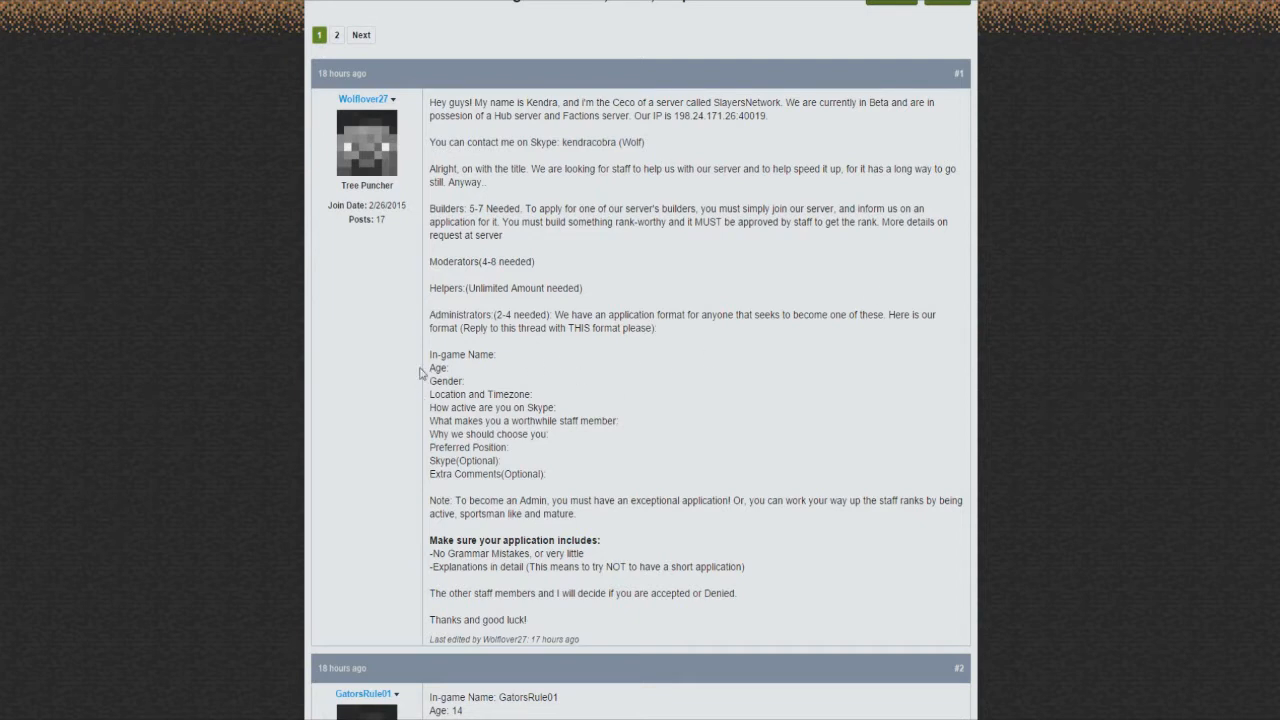
left_click_drag(428, 354, 546, 474)
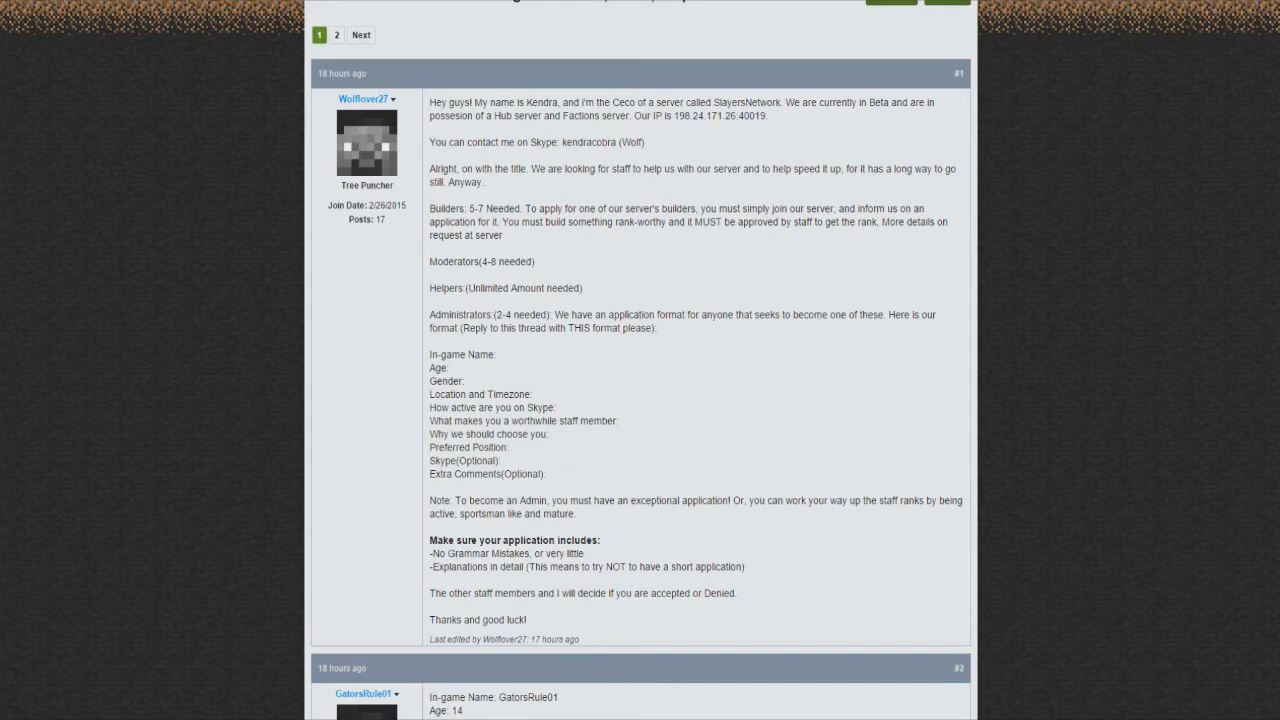
scroll("down", 3)
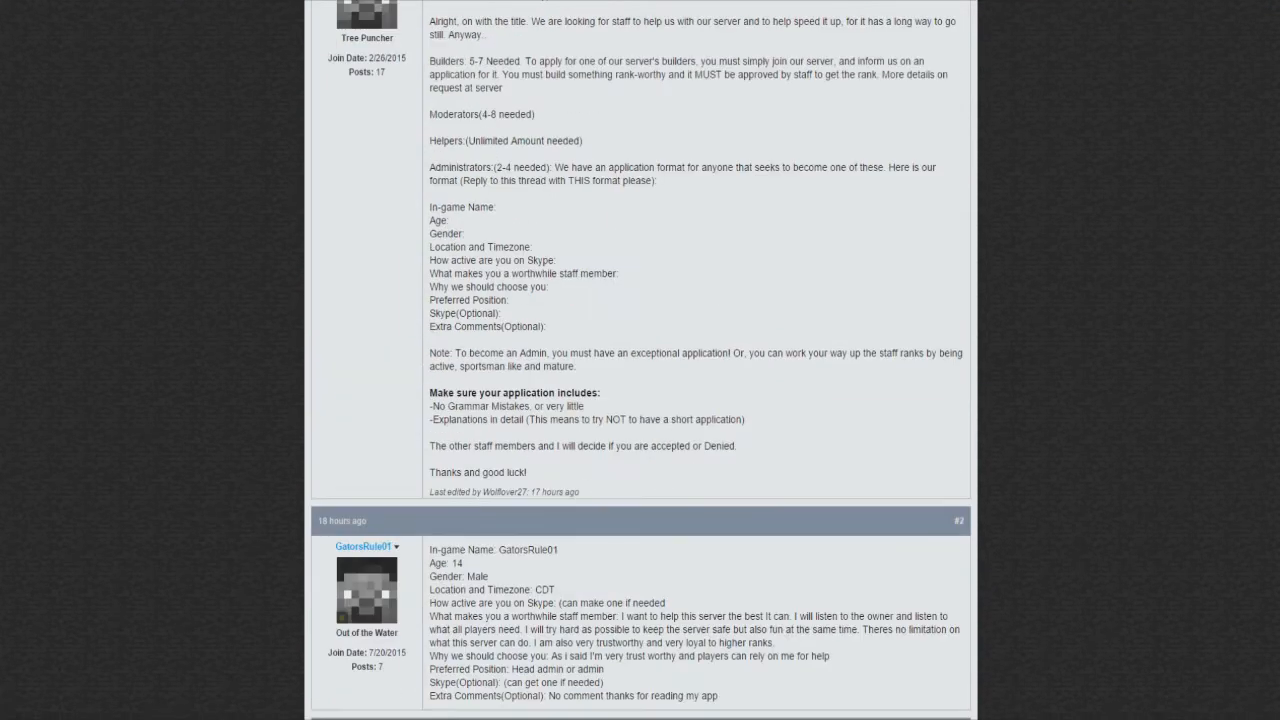
mouse_move(667, 571)
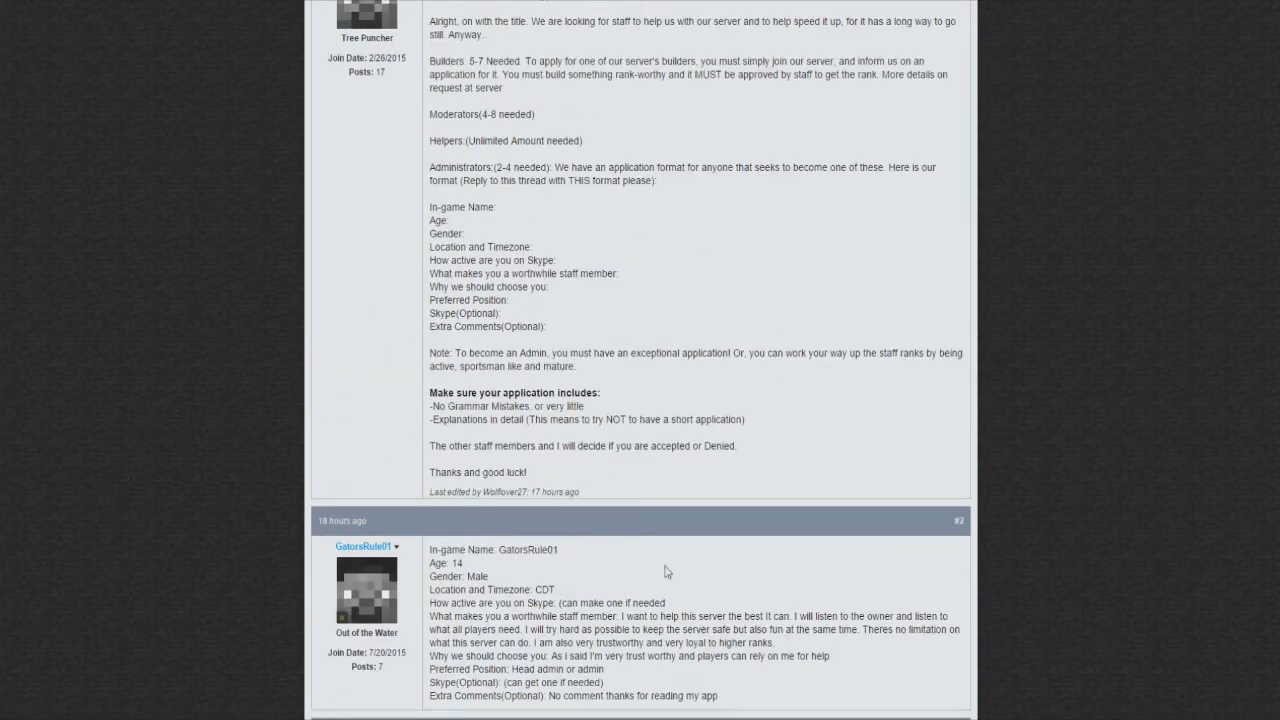
mouse_move(706, 500)
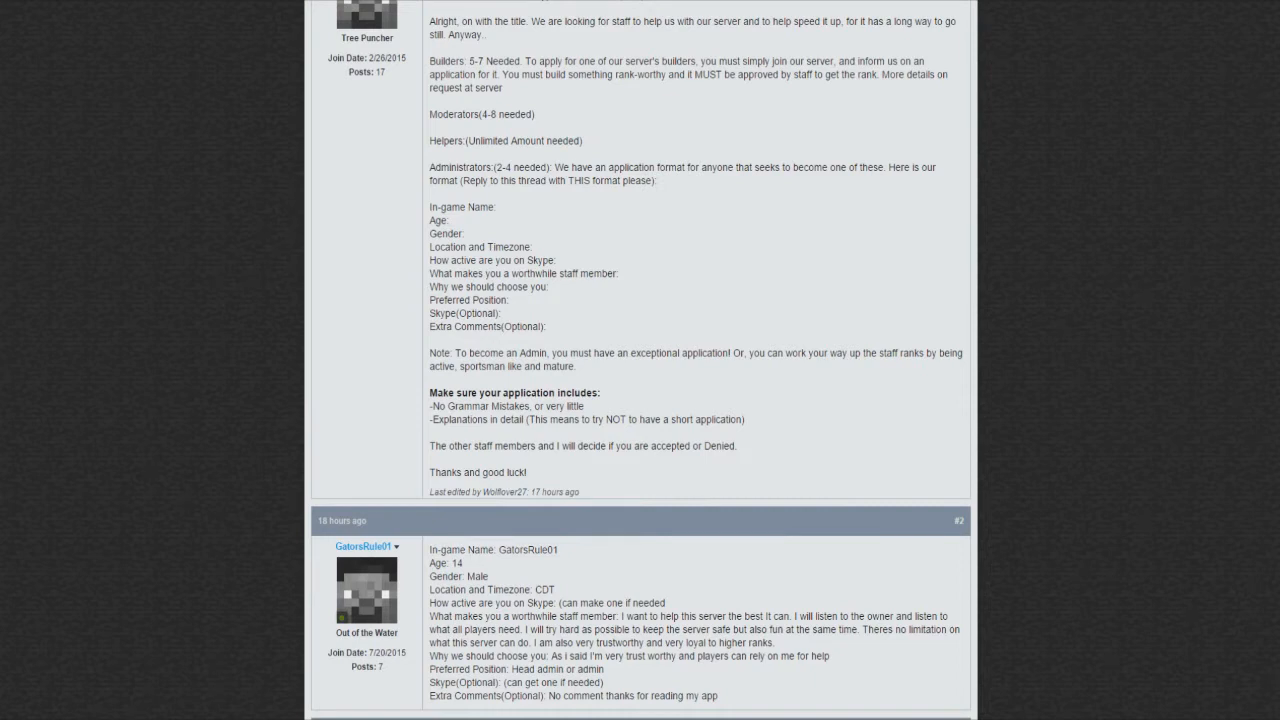
mouse_move(771, 442)
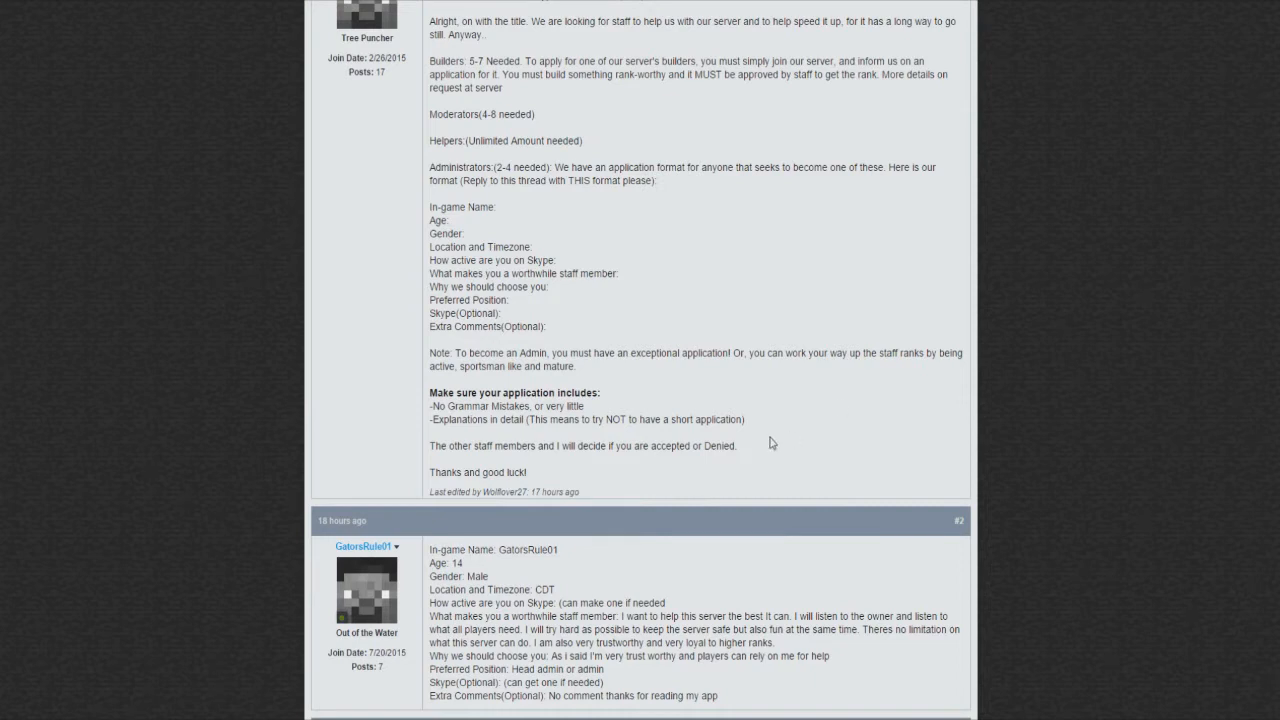
scroll("down", 3)
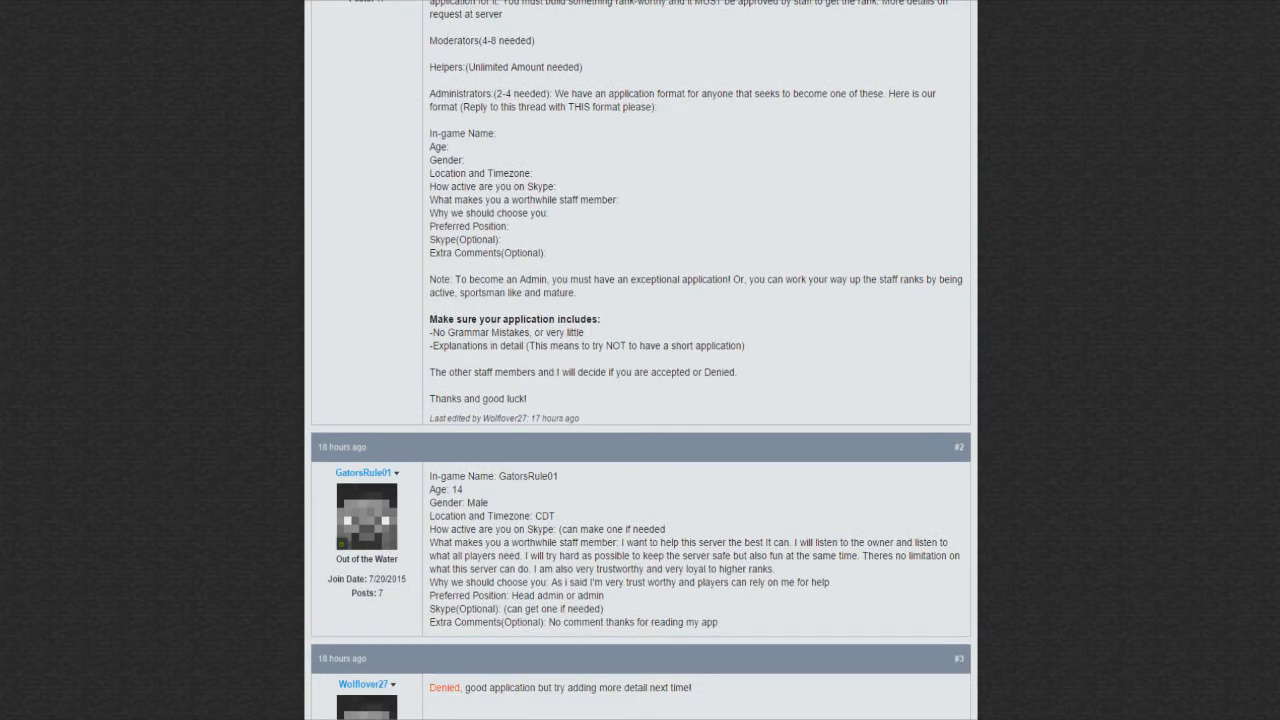
mouse_move(722, 280)
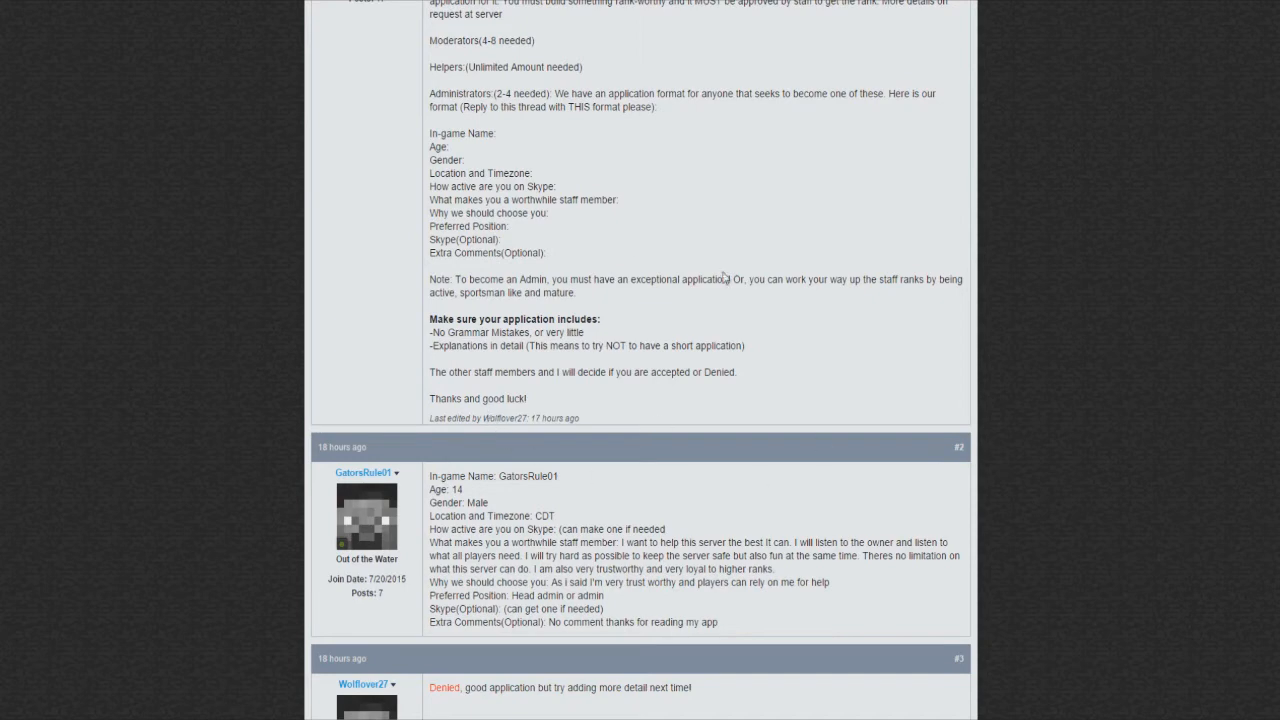
mouse_move(805, 568)
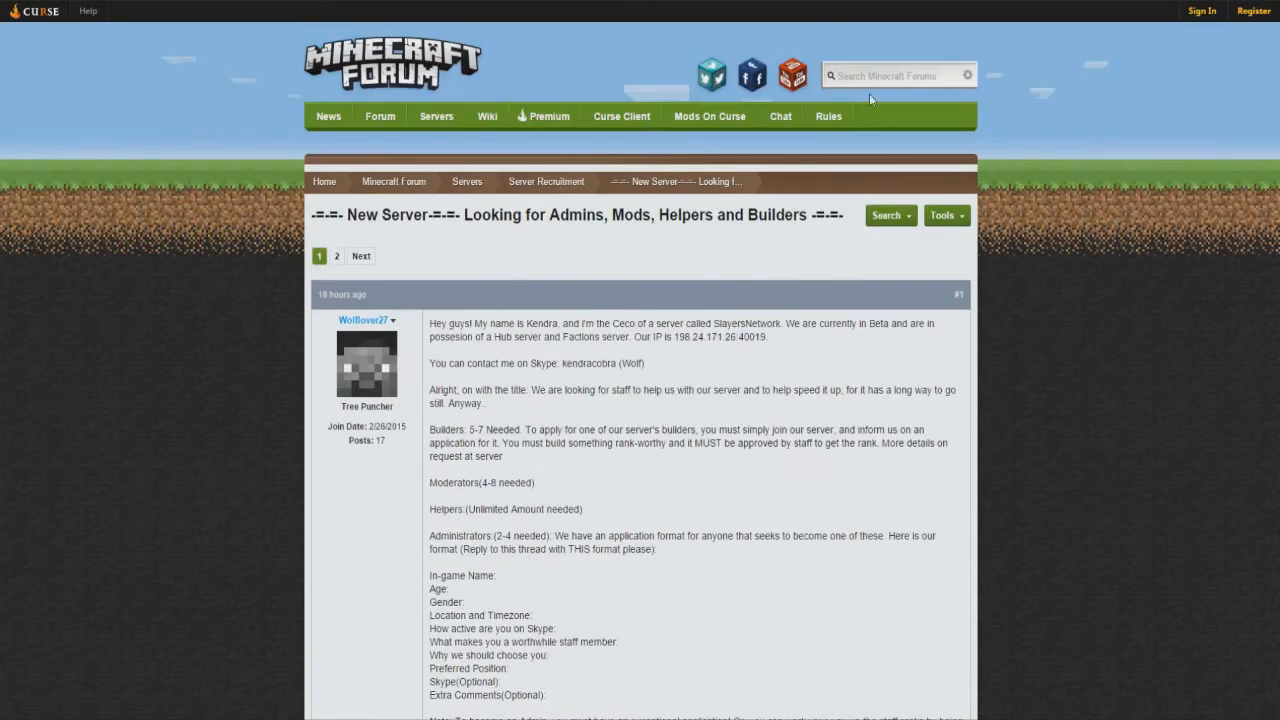
mouse_move(786, 54)
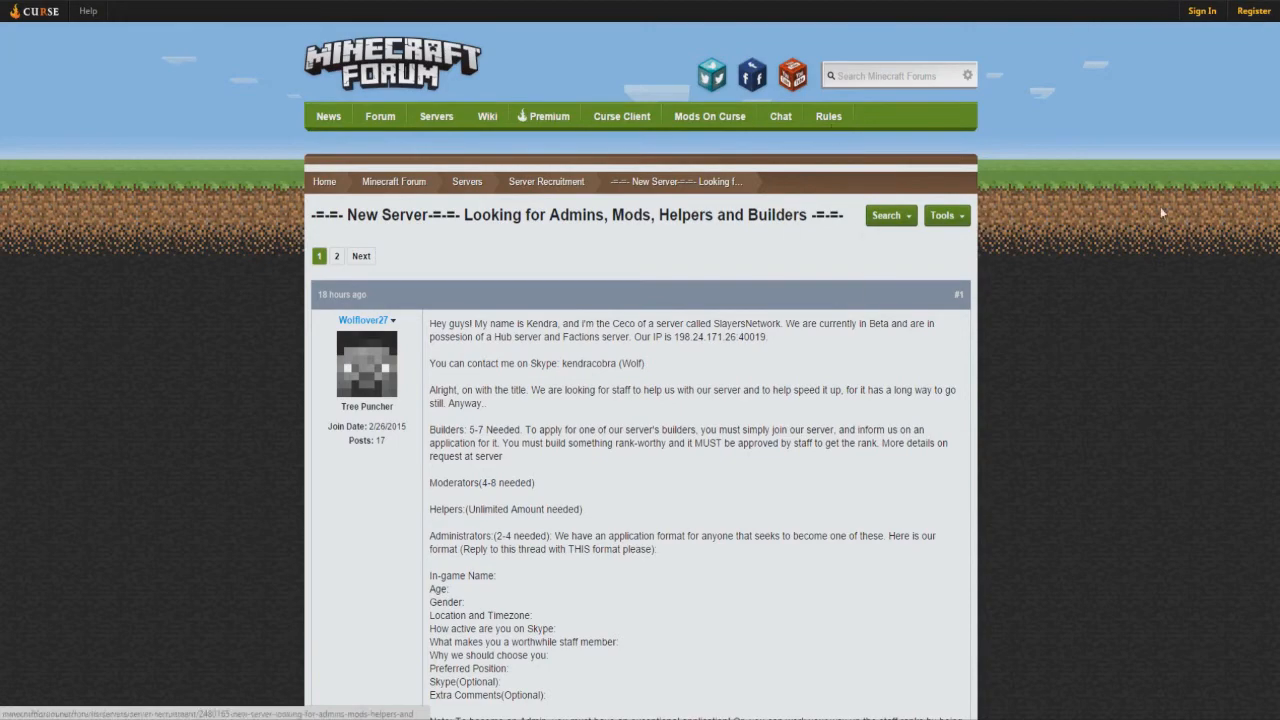
- Scroll past the later denied applications to the lengthy admin application at page one's end
scroll("down", 3)
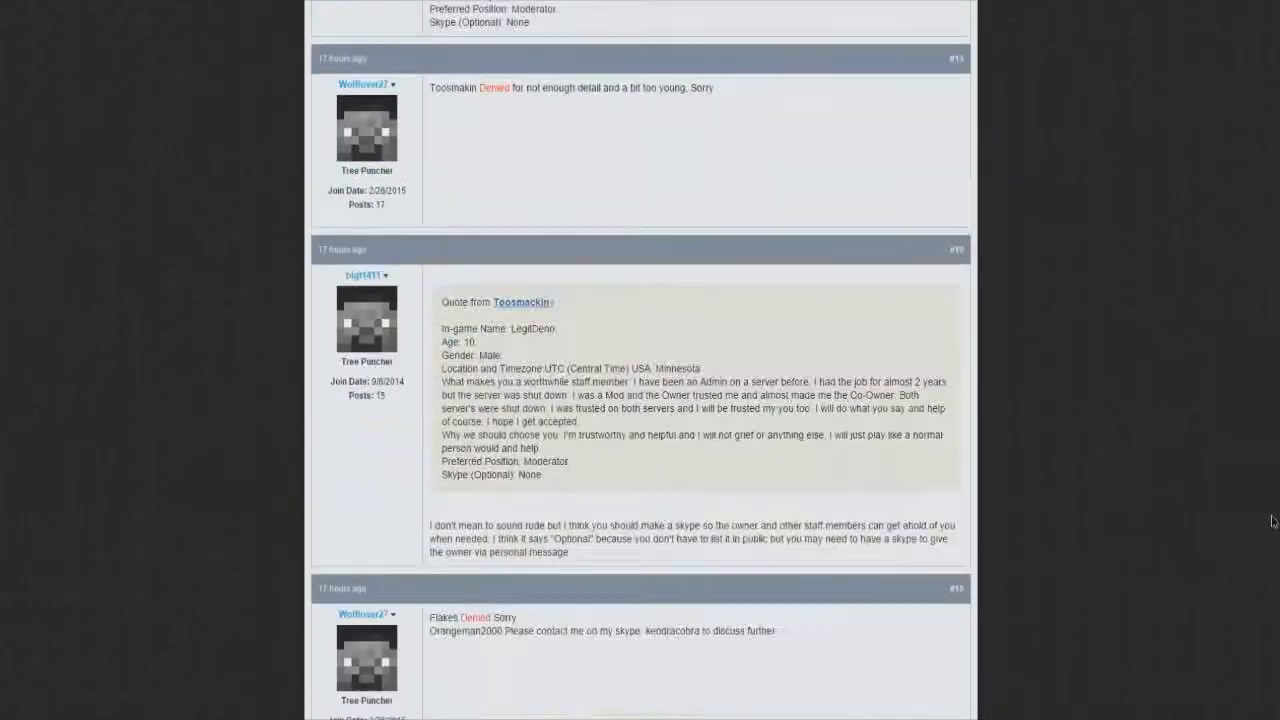
scroll("down", 3)
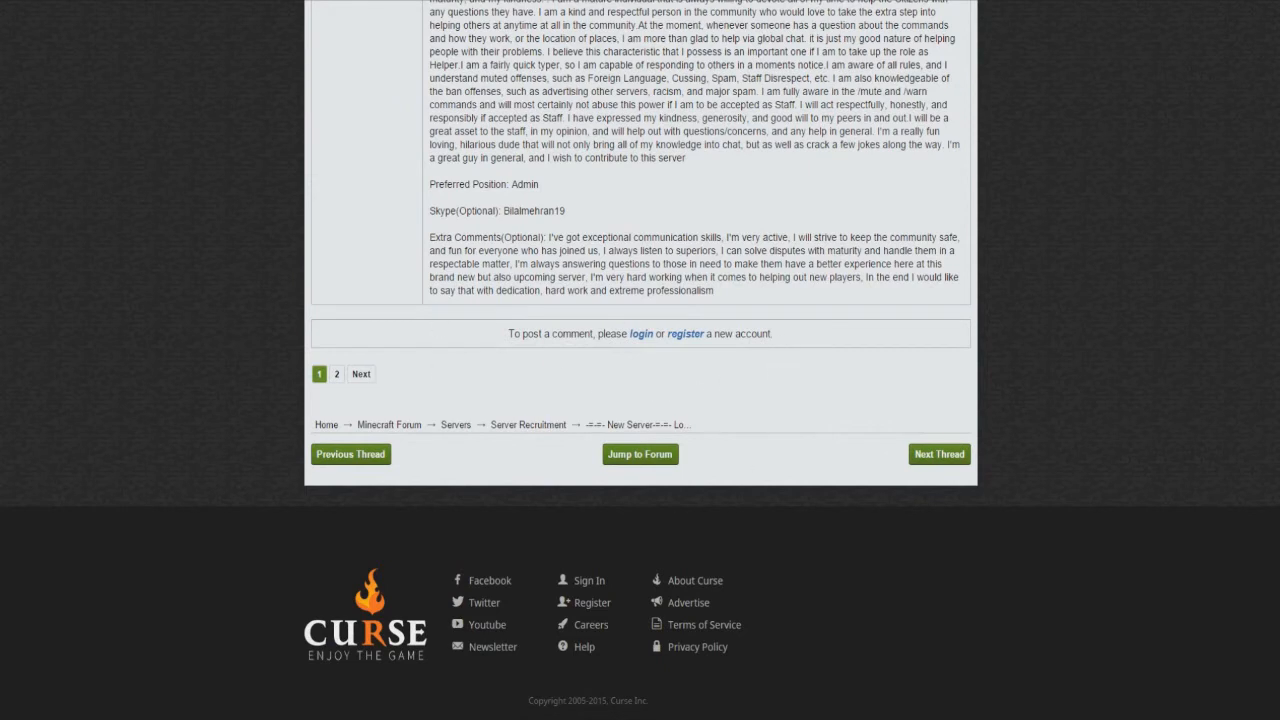
mouse_move(741, 330)
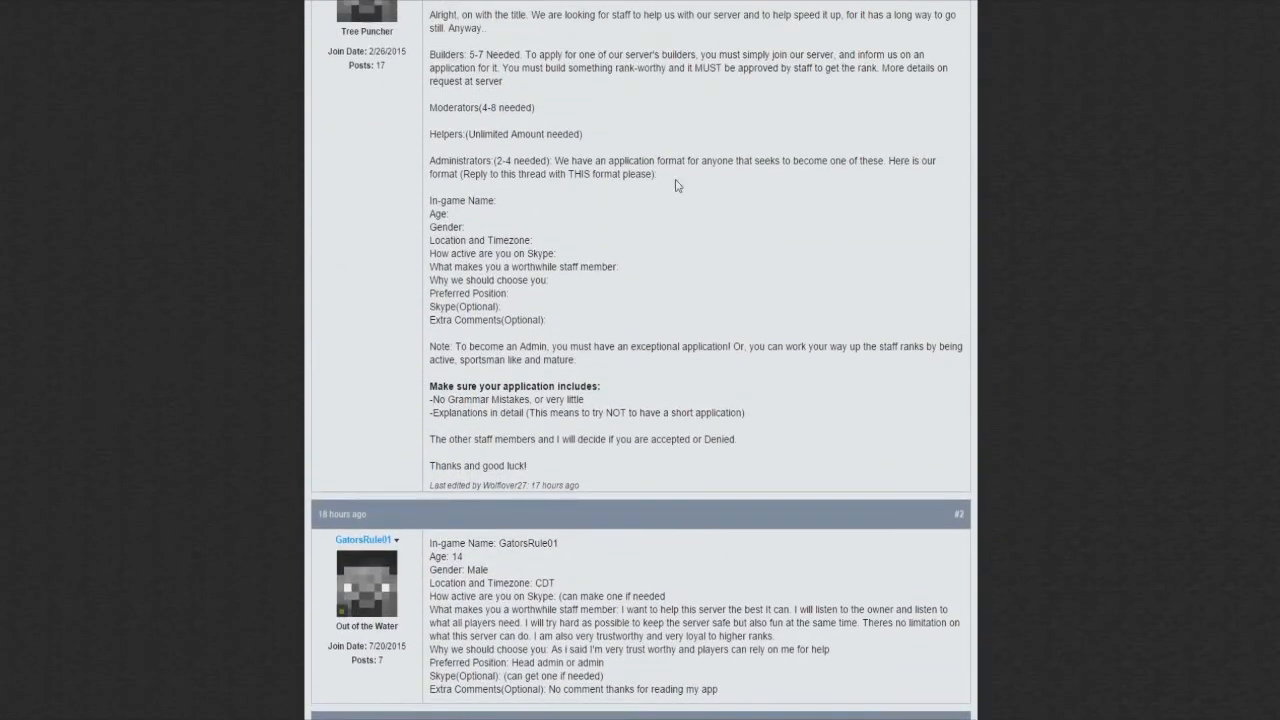
- Highlight the opening post's application format lines, then deselect them and scroll down
left_click_drag(427, 200, 545, 320)
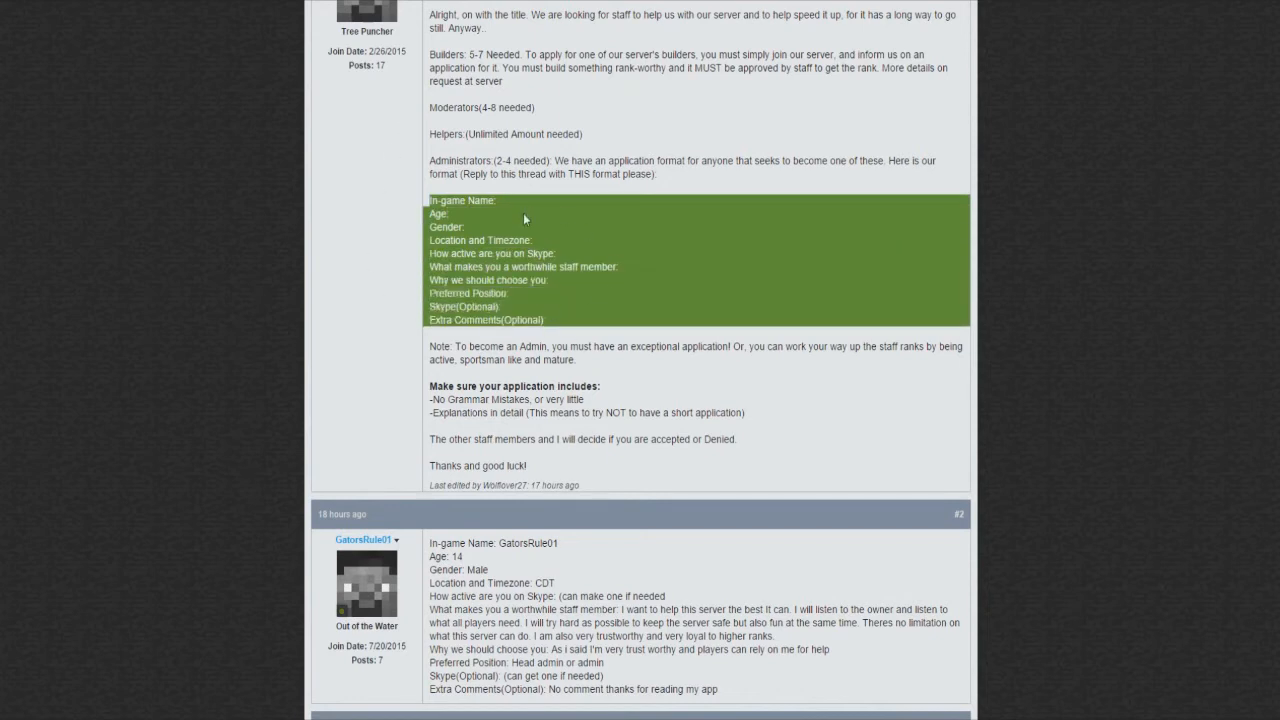
mouse_move(505, 203)
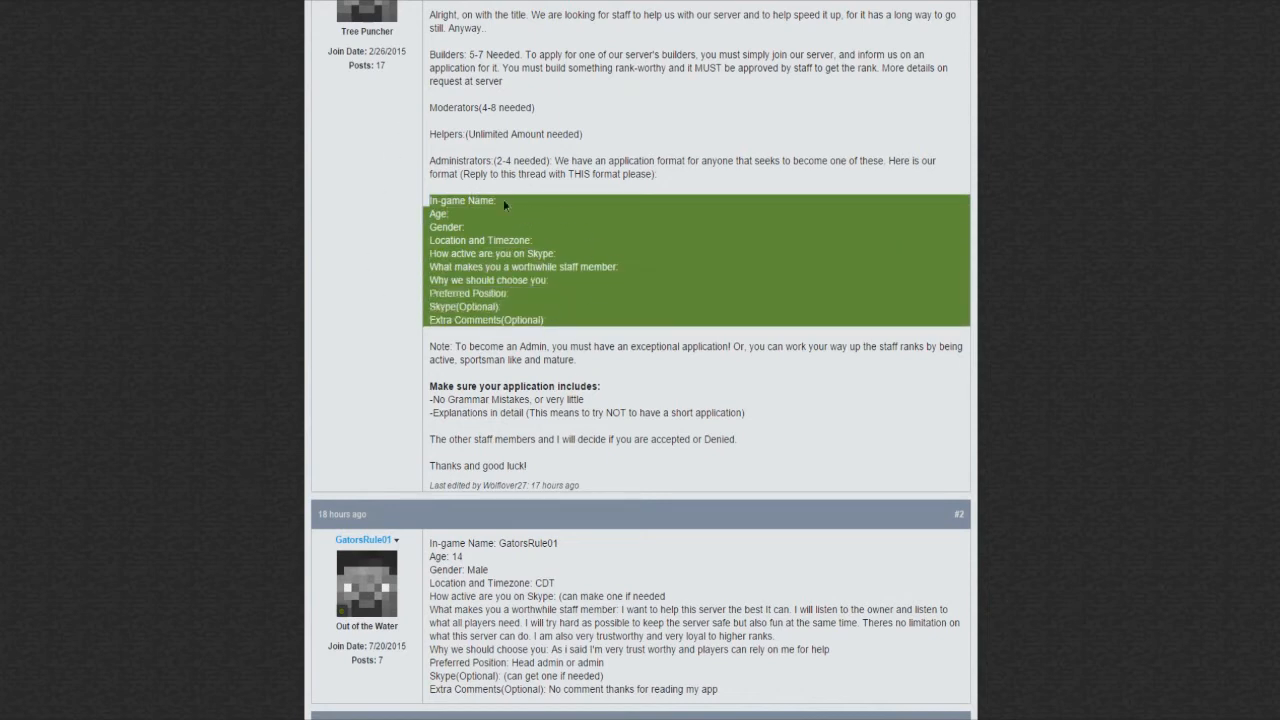
left_click(614, 296)
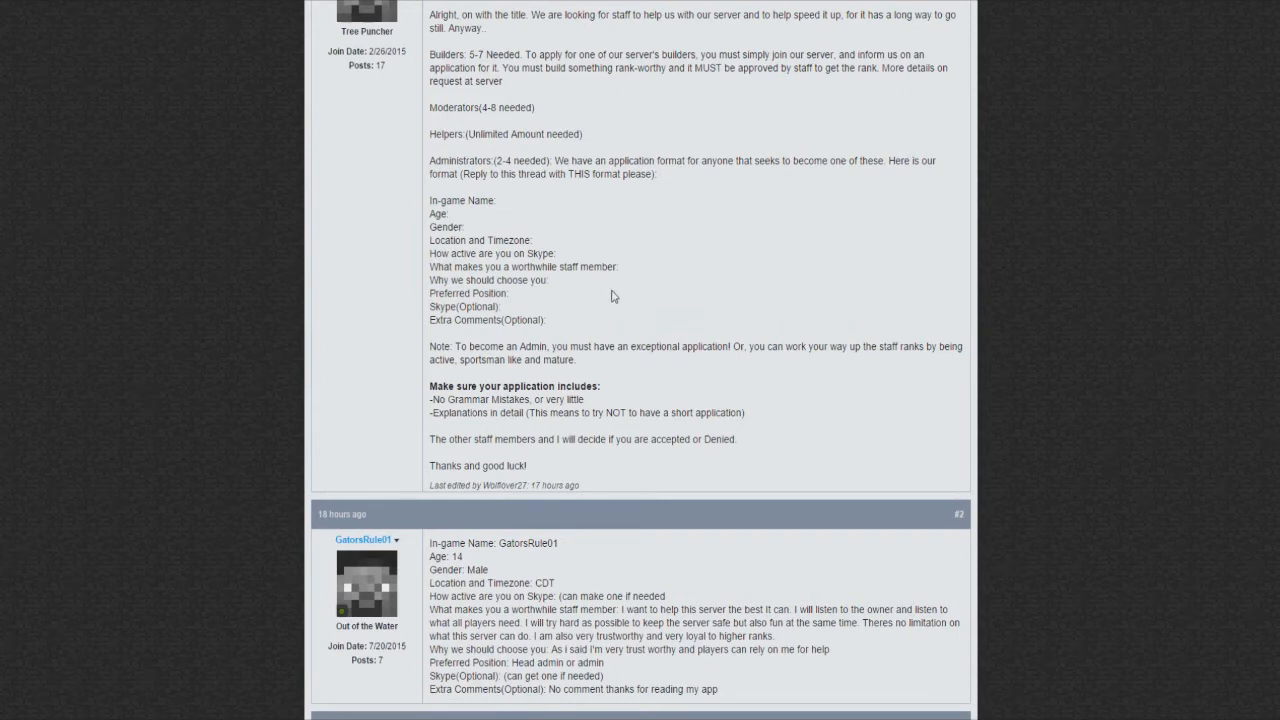
scroll("down", 3)
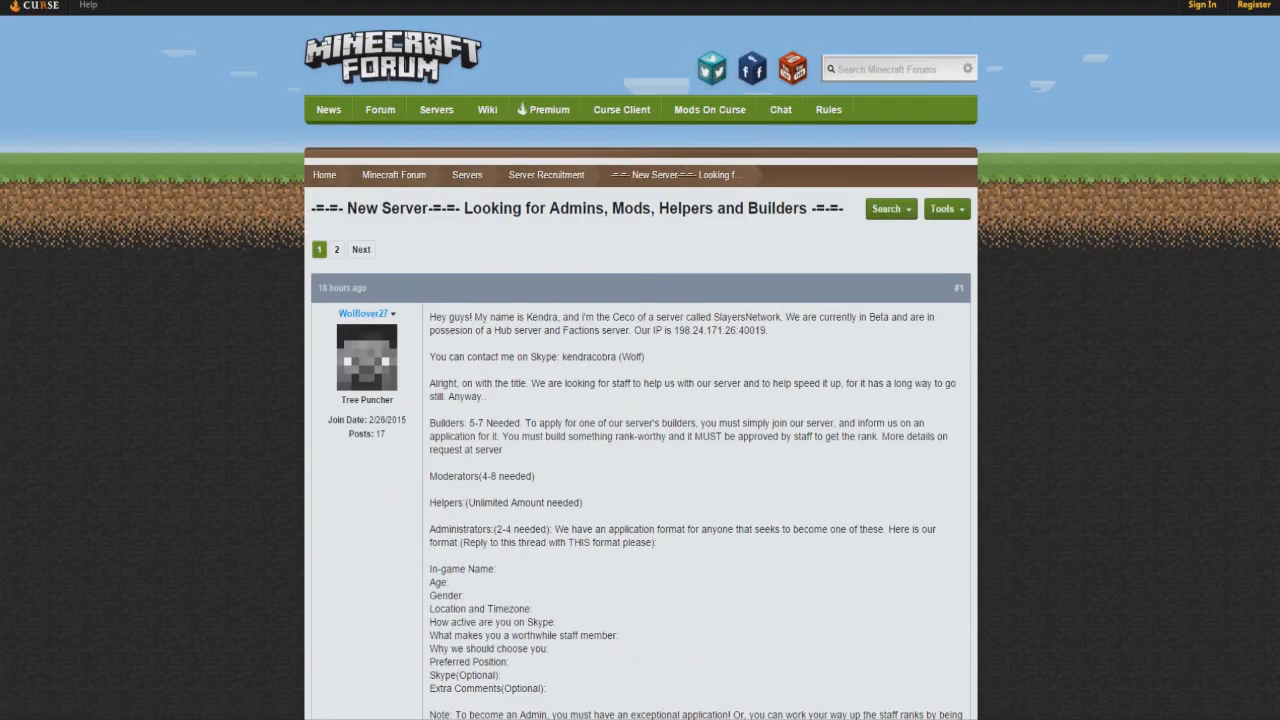
mouse_move(825, 399)
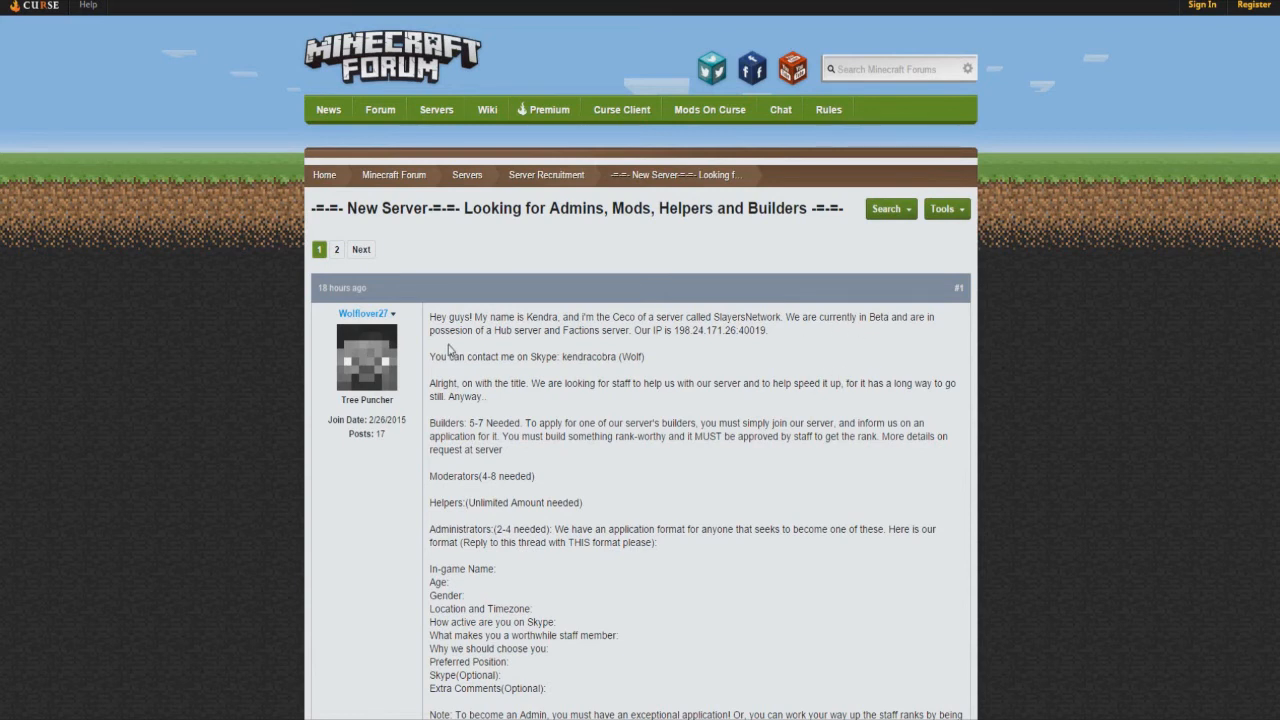
mouse_move(650, 346)
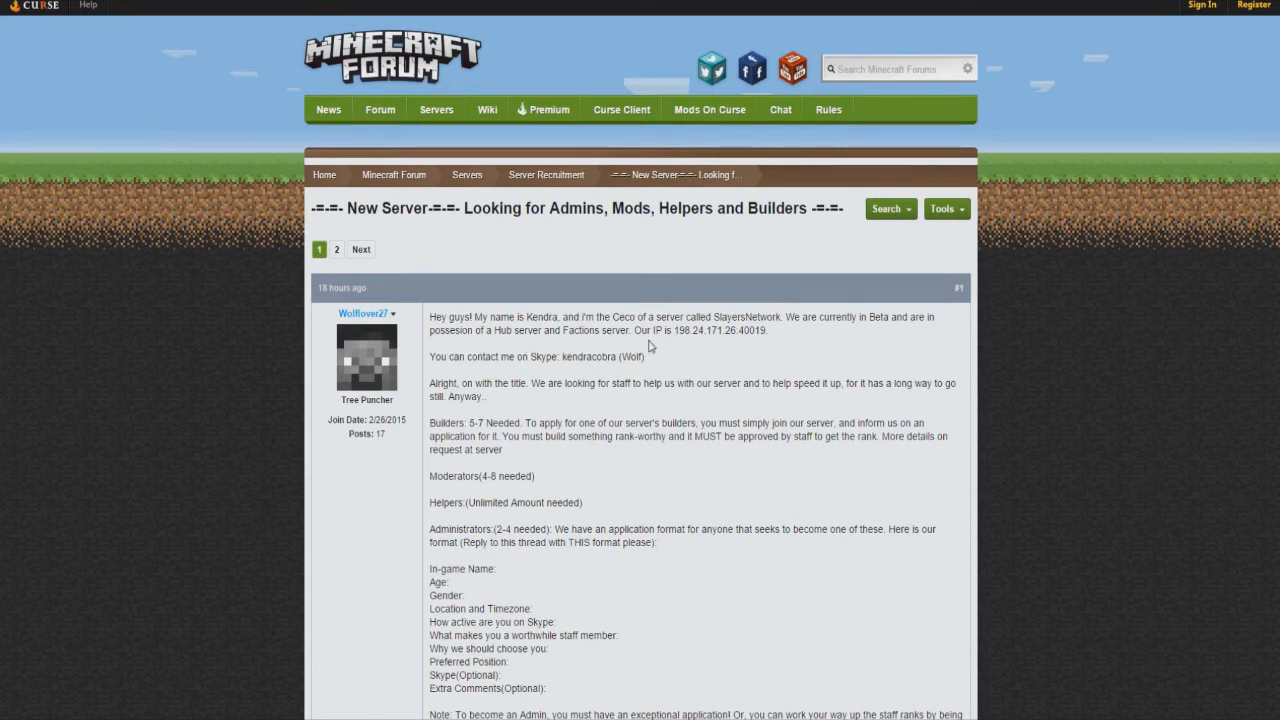